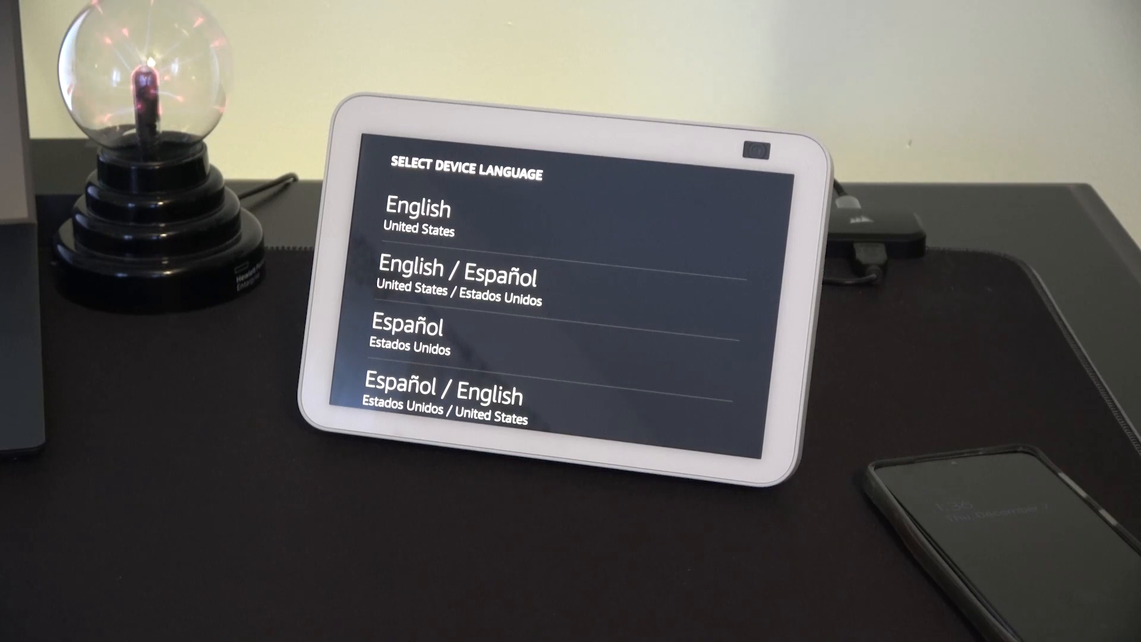
Choose English / Español as the device language and confirm the choice.
left_click(459, 284)
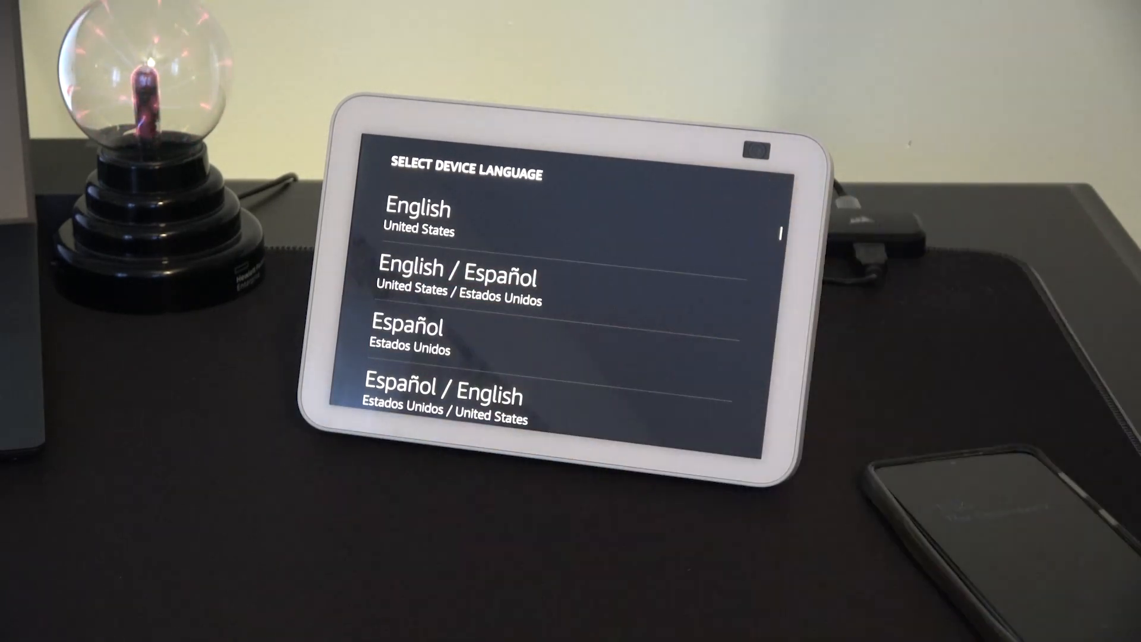
left_click(449, 284)
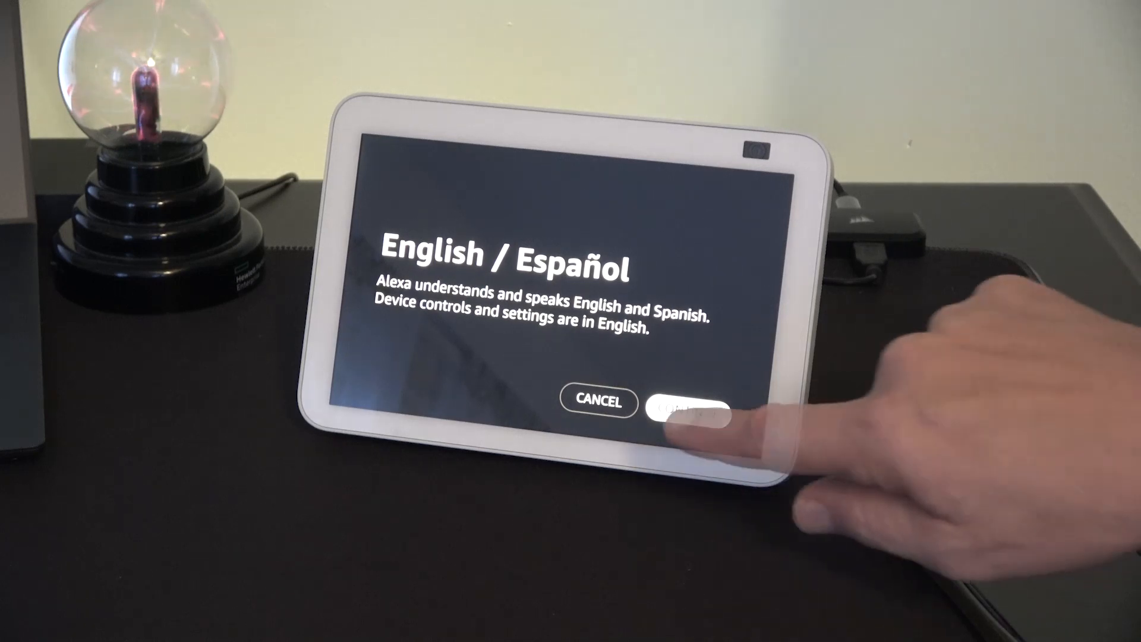
left_click(677, 403)
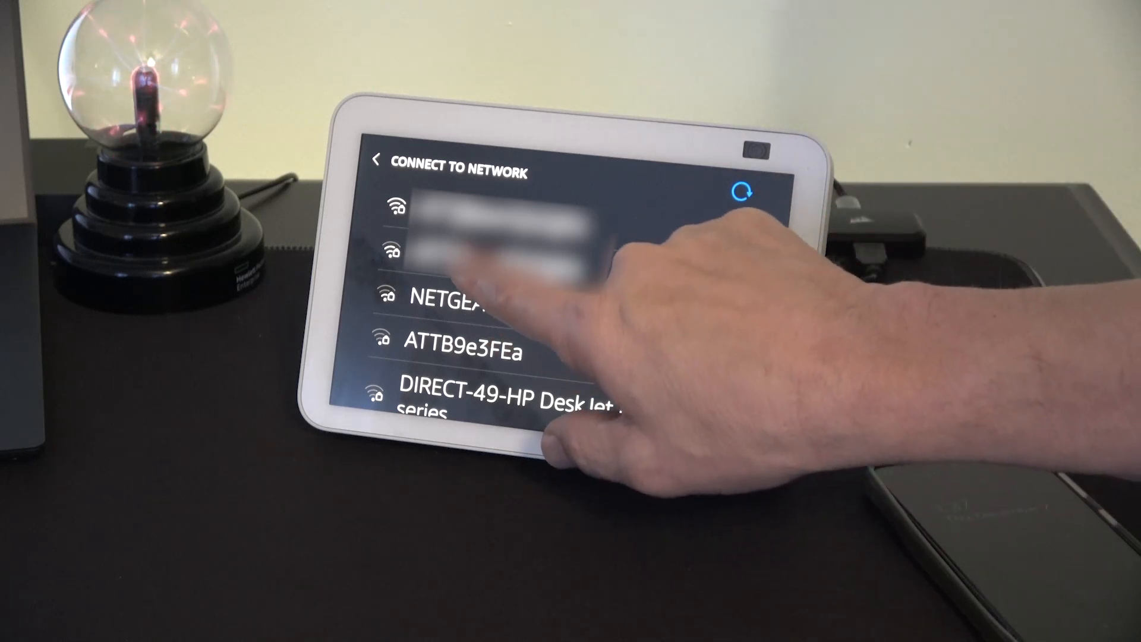
Select the home Wi‑Fi network, enter its WPA2 password and connect.
left_click(474, 247)
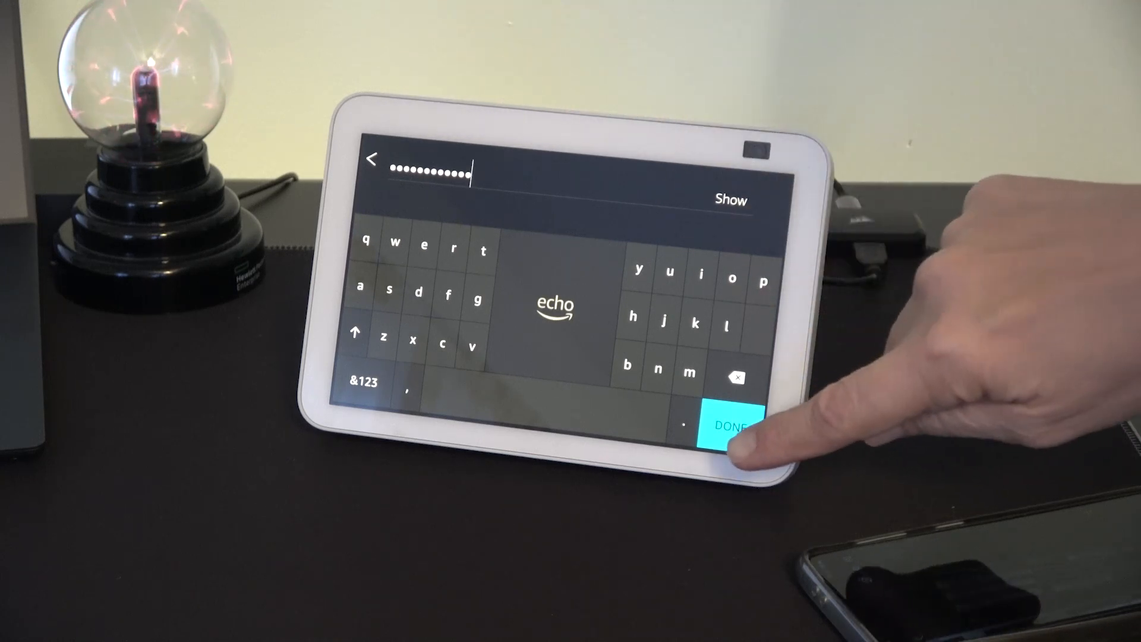
left_click(734, 424)
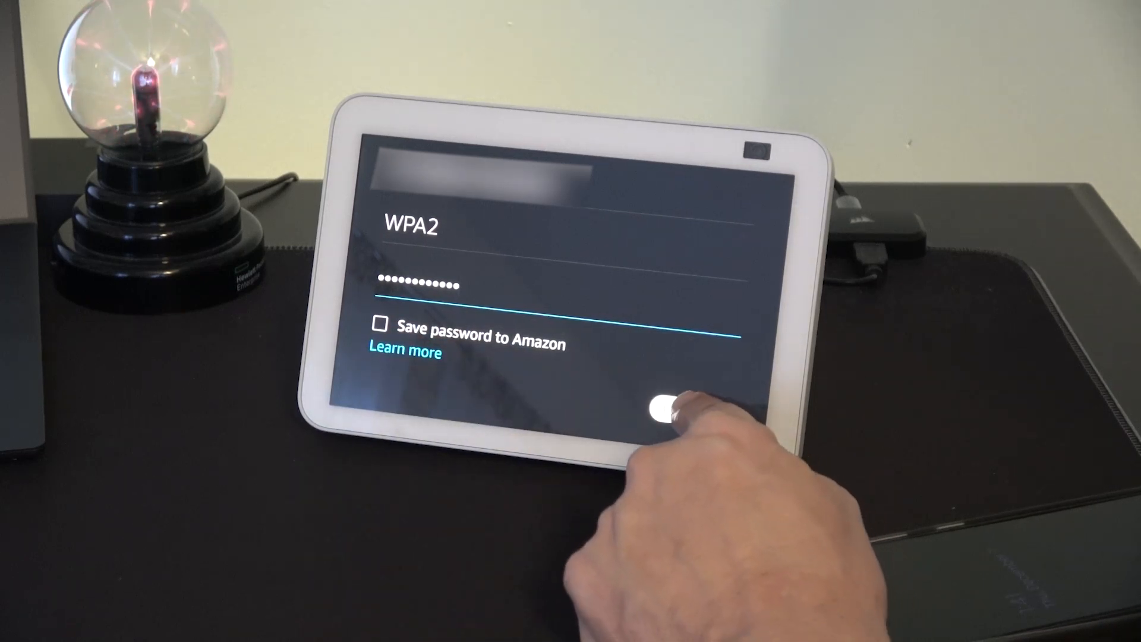
left_click(670, 404)
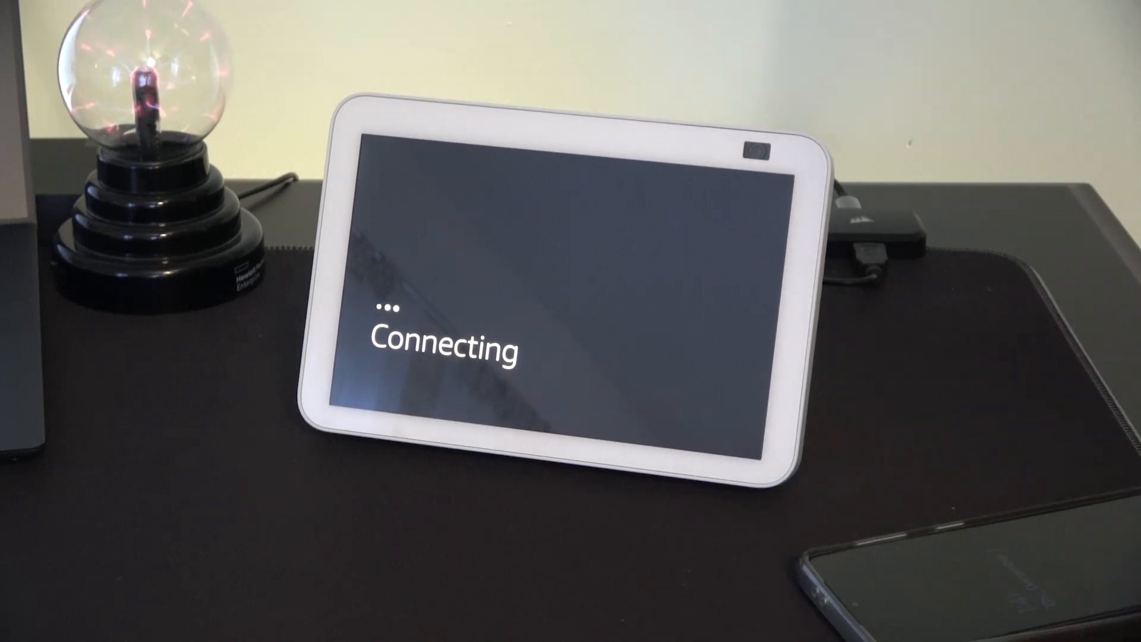
Enter the Amazon account email and password and sign in to register the device.
left_click(436, 244)
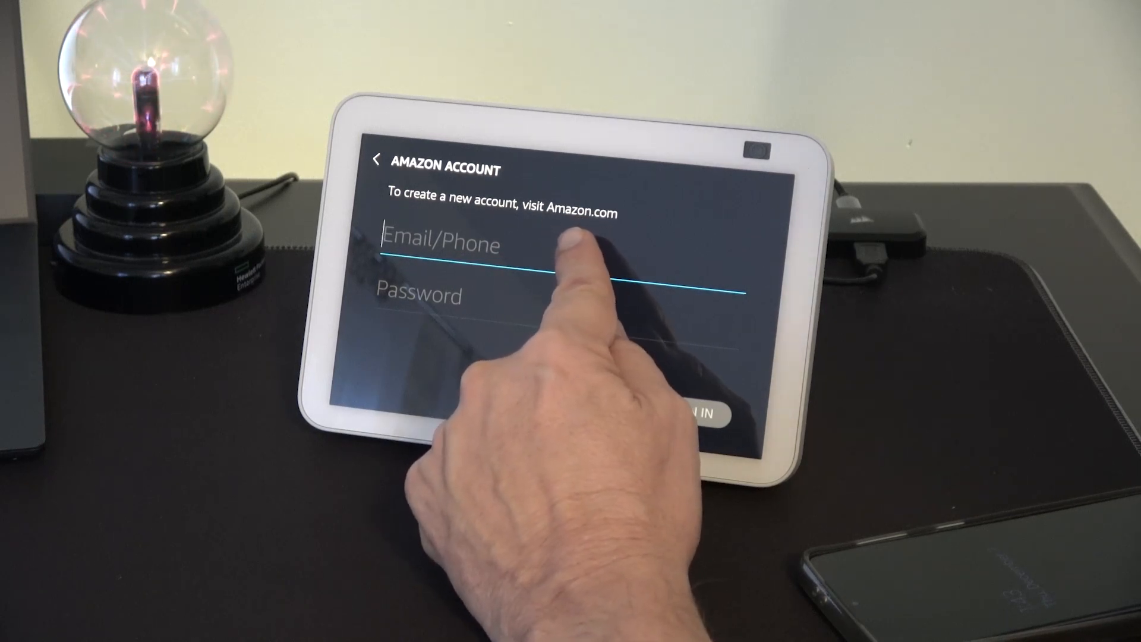
left_click(440, 243)
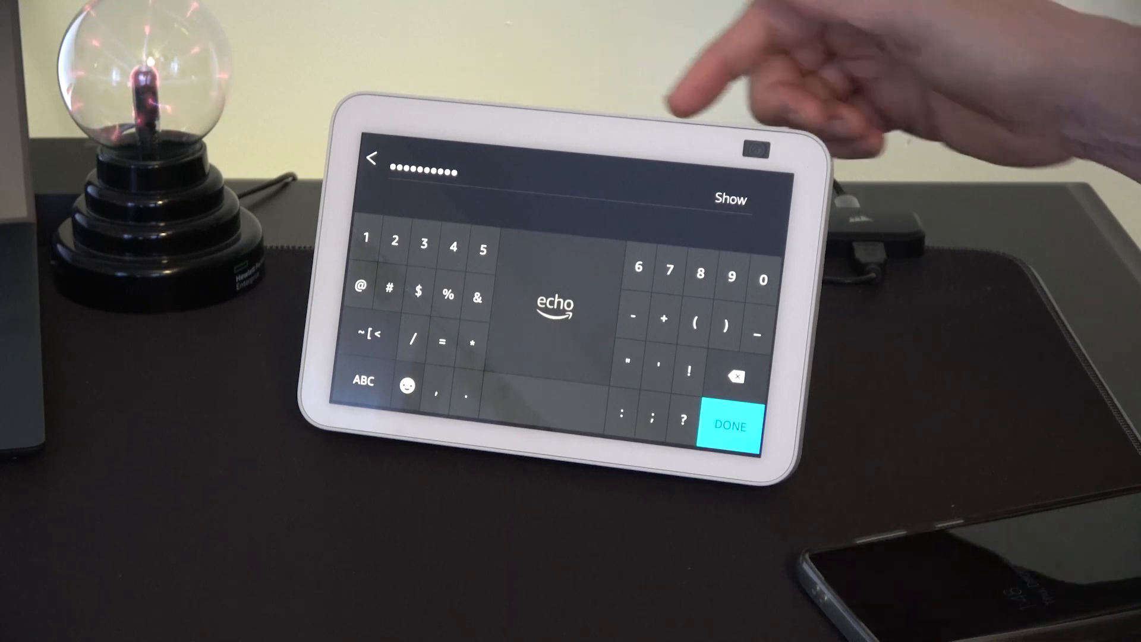
left_click(362, 380)
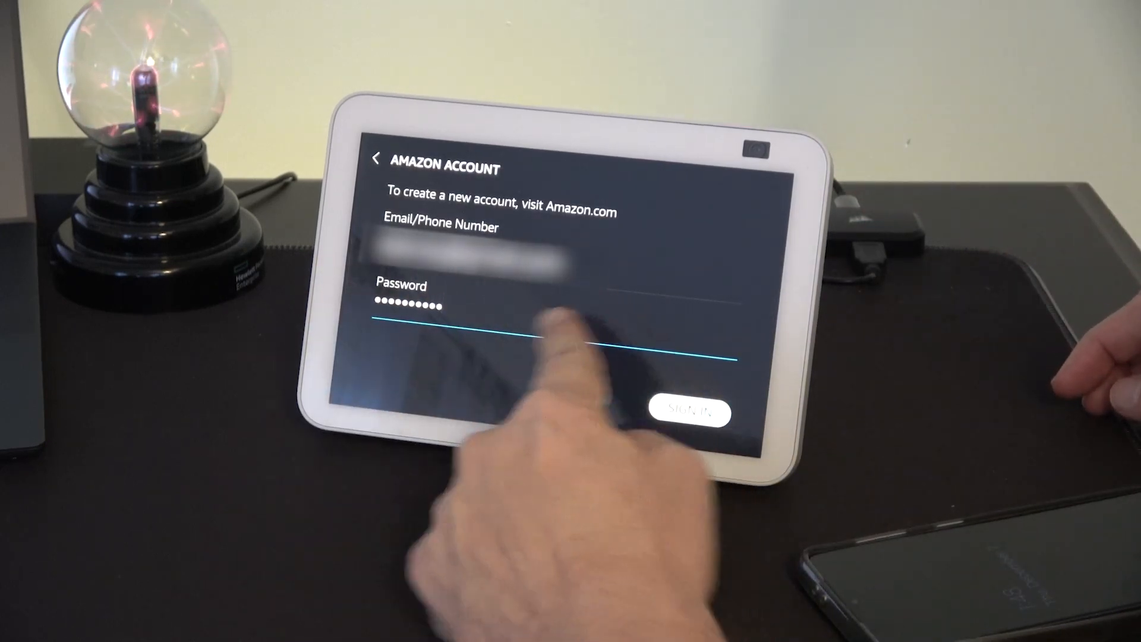
left_click(685, 411)
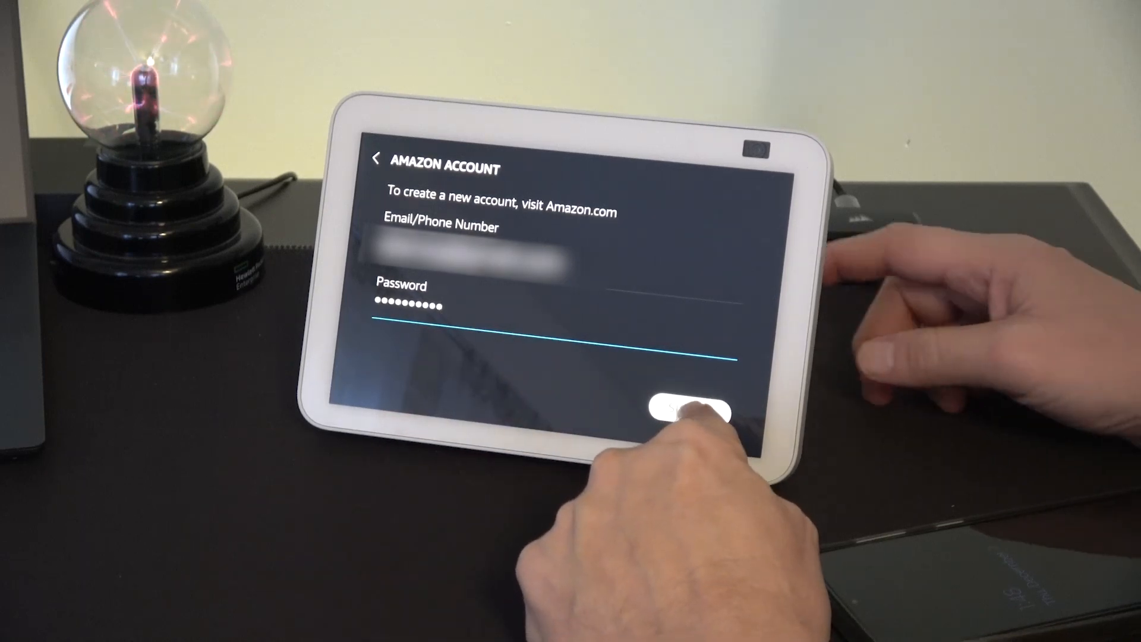
left_click(689, 410)
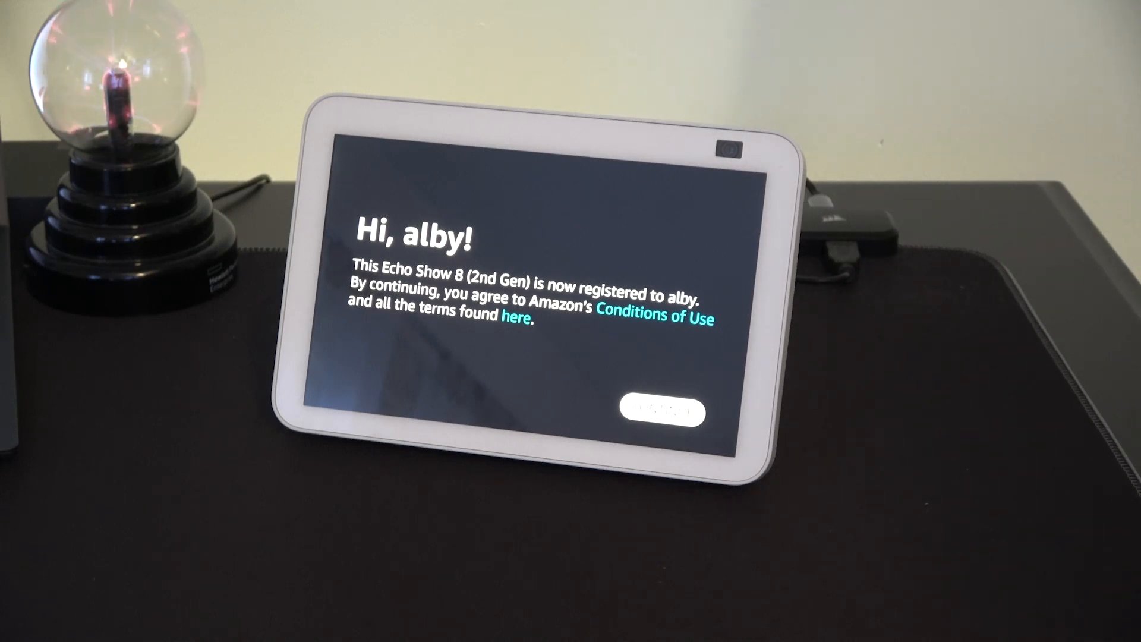
Continue past the registration confirmation and accept the terms.
left_click(662, 412)
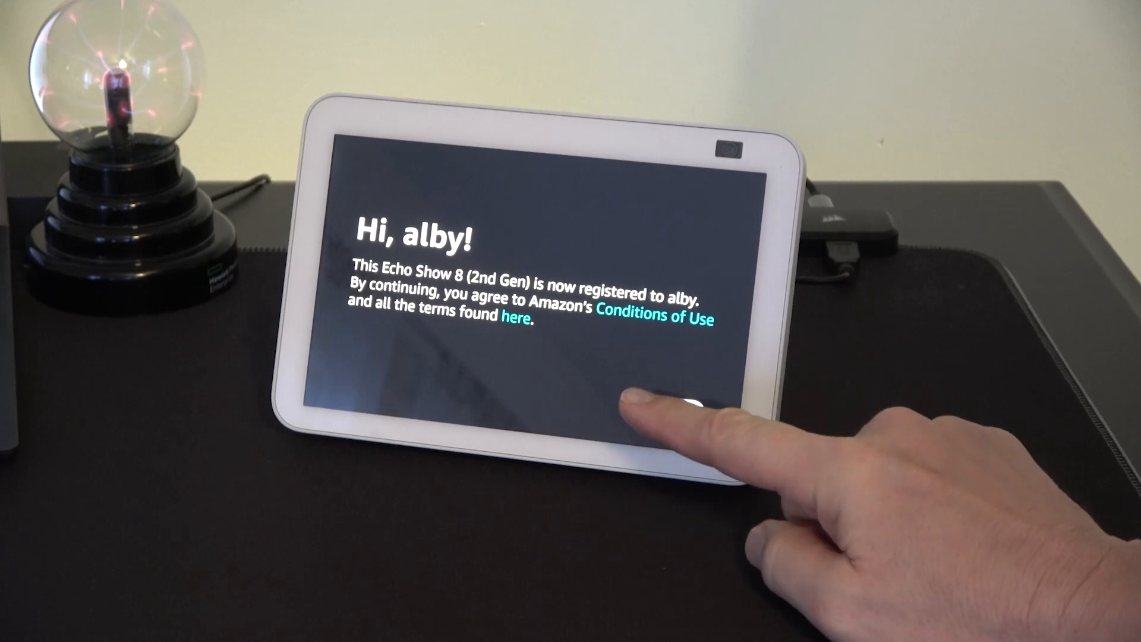
left_click(662, 405)
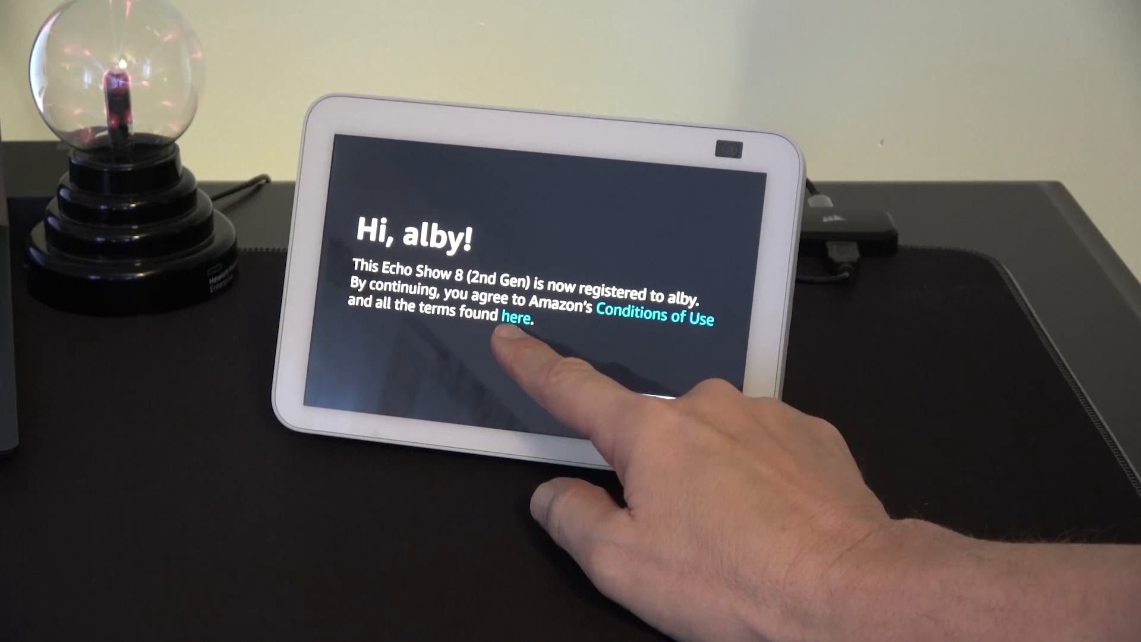
left_click(655, 404)
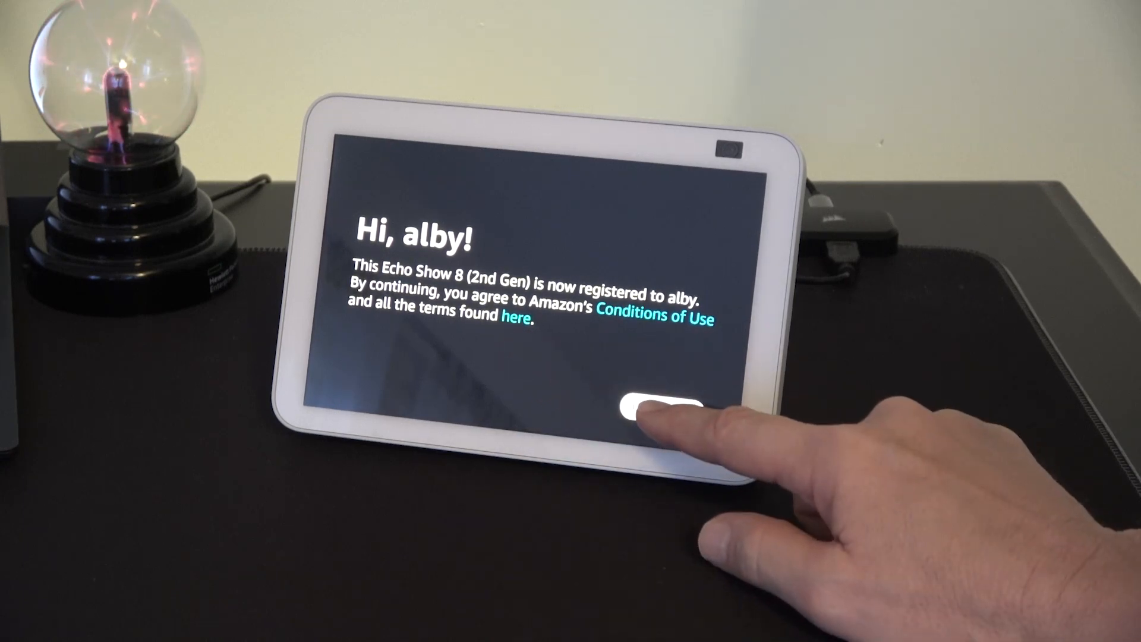
left_click(659, 408)
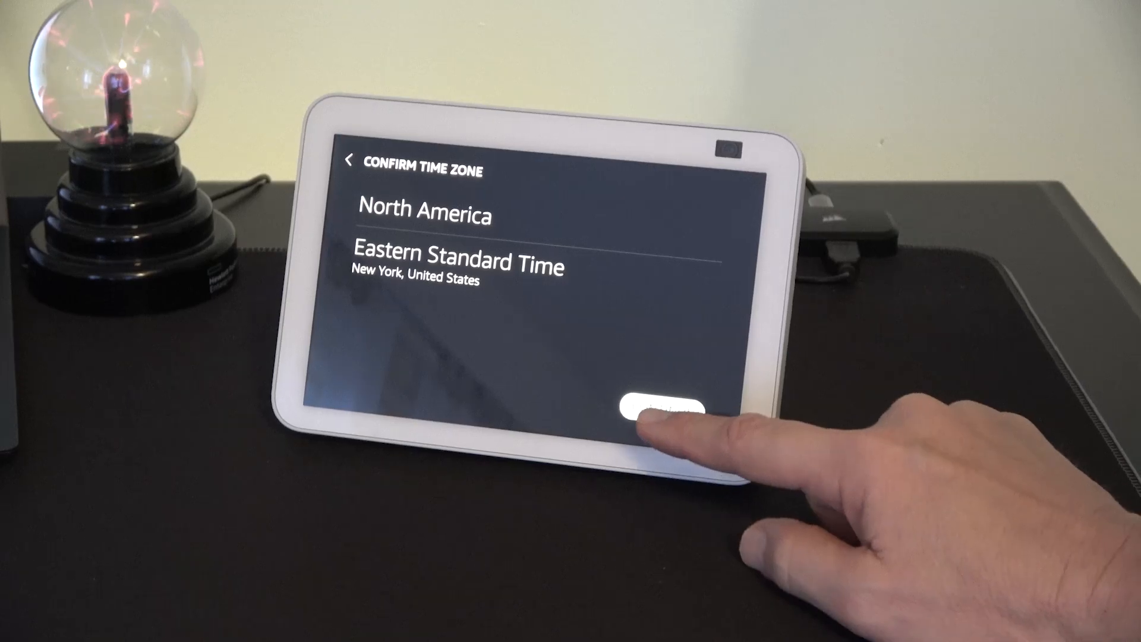
Confirm Eastern Standard Time and keep the Amazon Shipping address as the location.
left_click(663, 405)
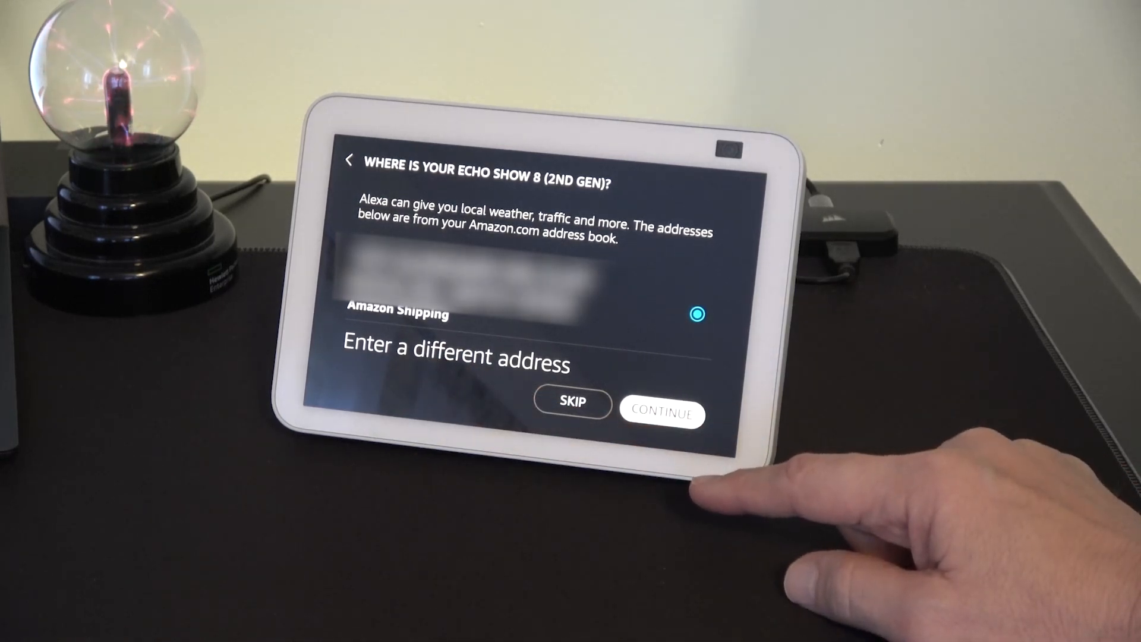
left_click(662, 413)
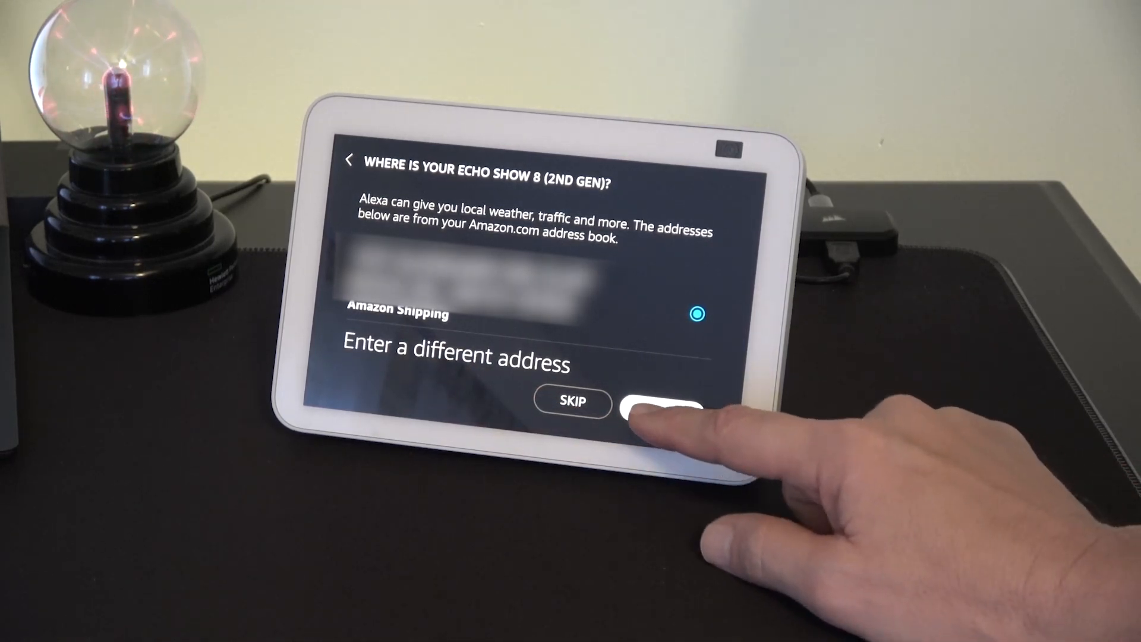
left_click(659, 403)
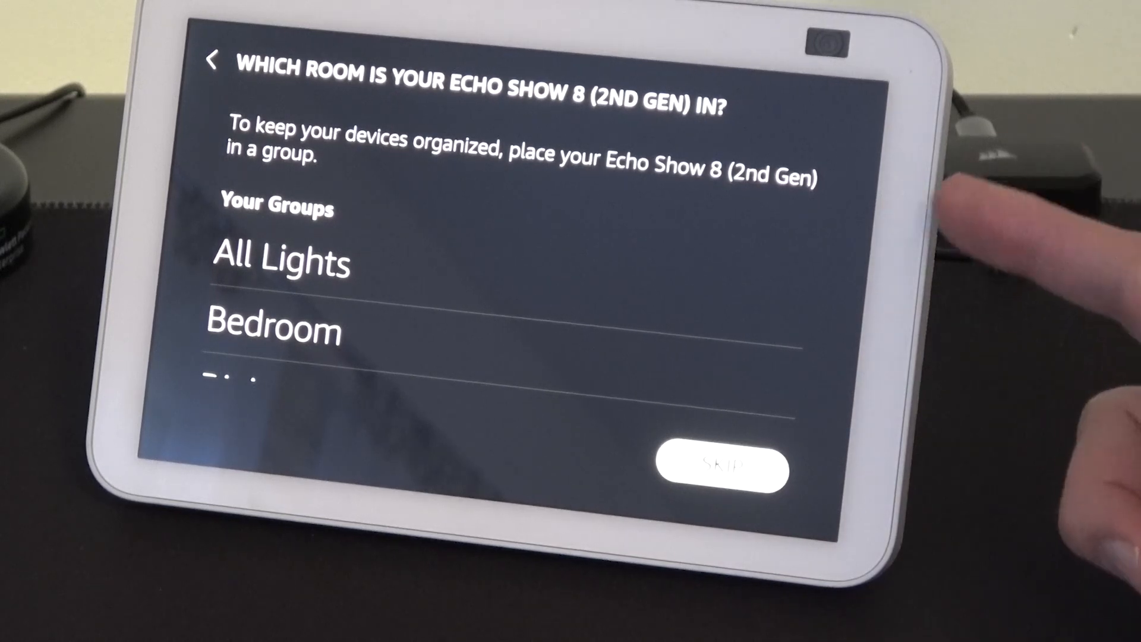
Skip room grouping and keep the suggested device name.
left_click(717, 466)
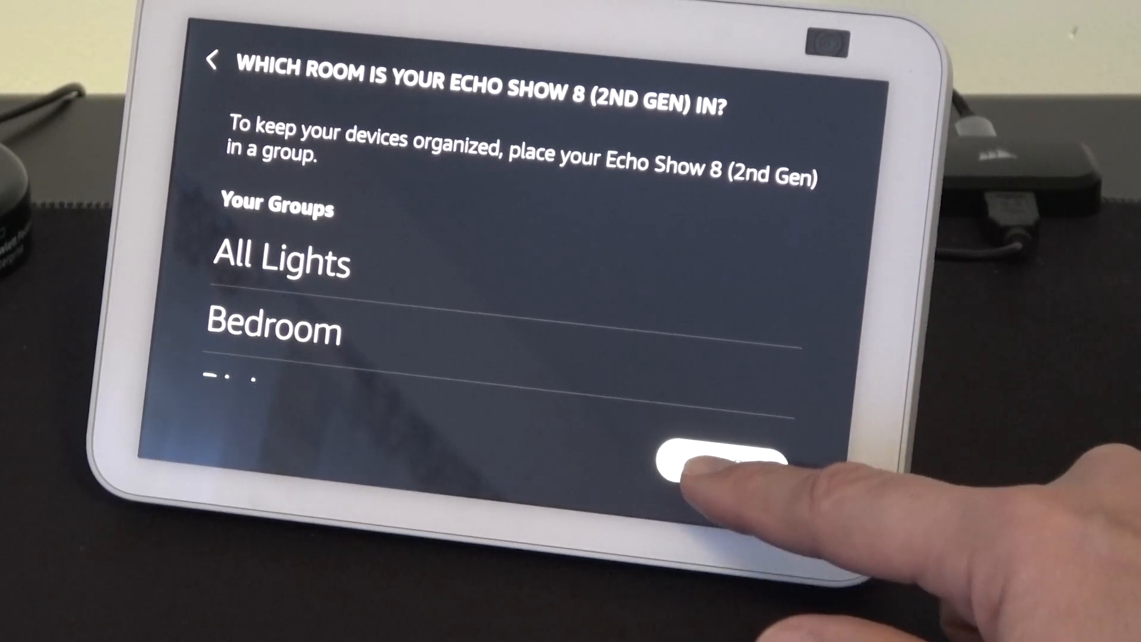
left_click(713, 463)
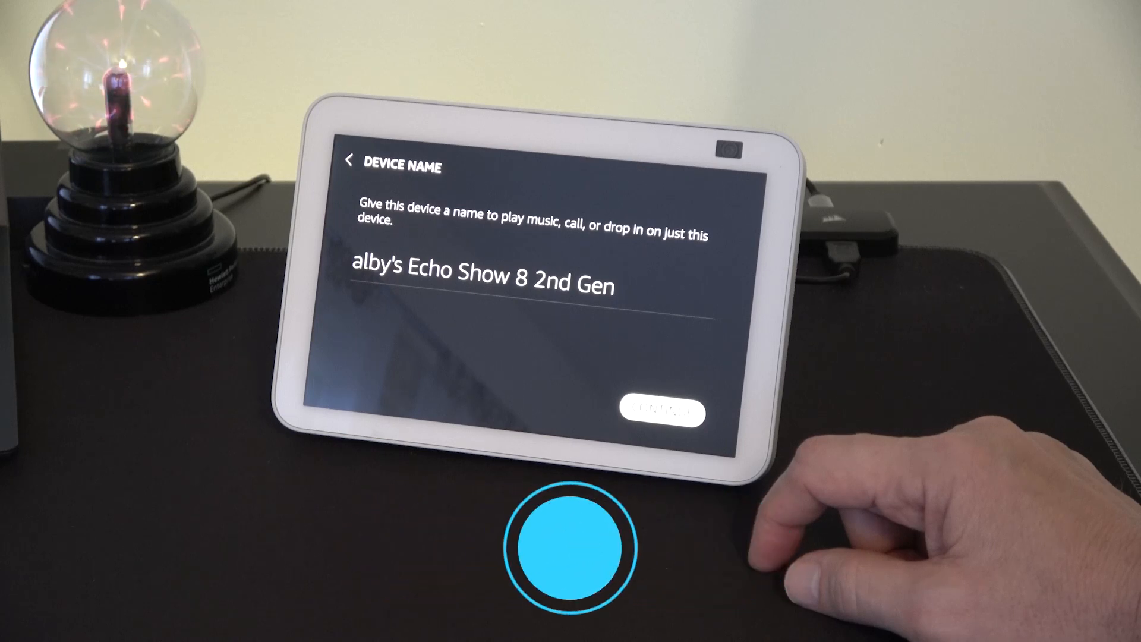
left_click(663, 413)
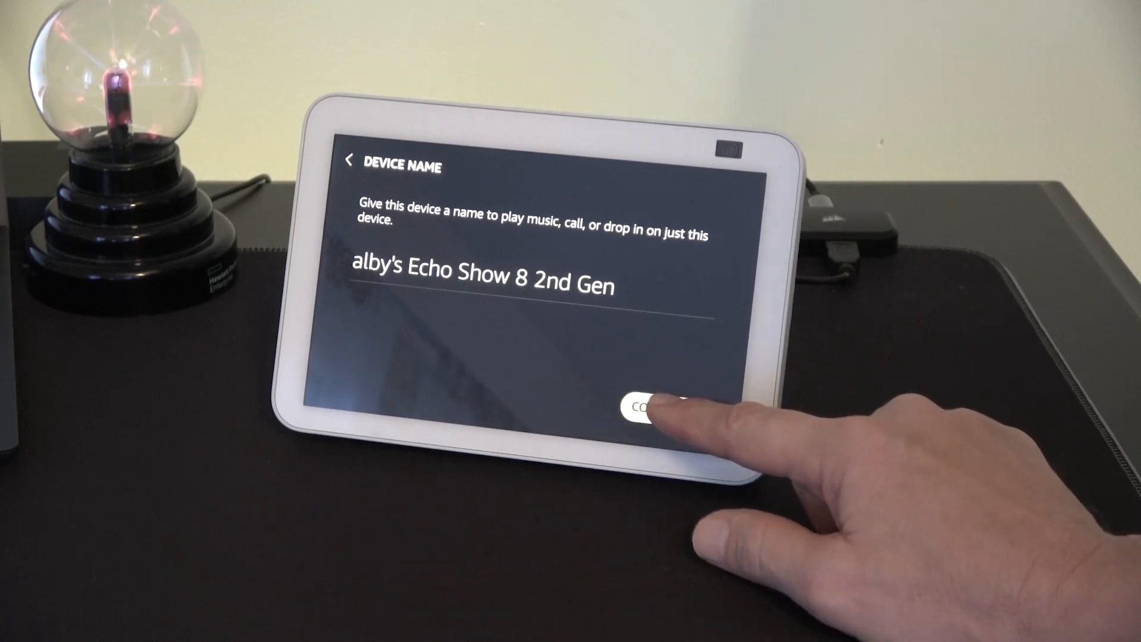
left_click(655, 408)
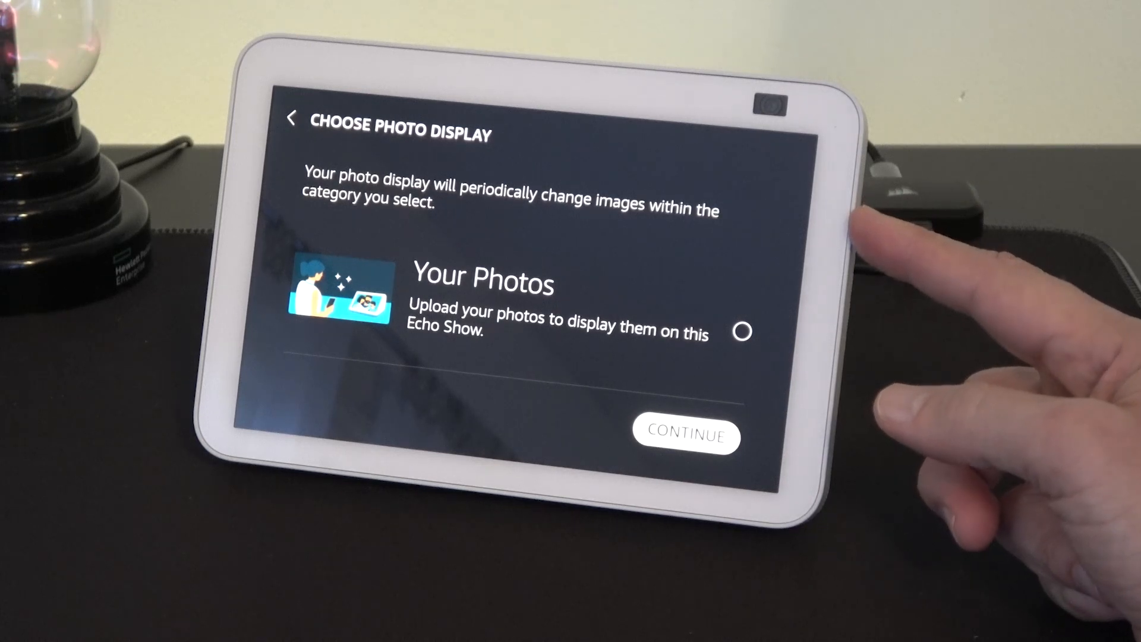
mouse_move(873, 233)
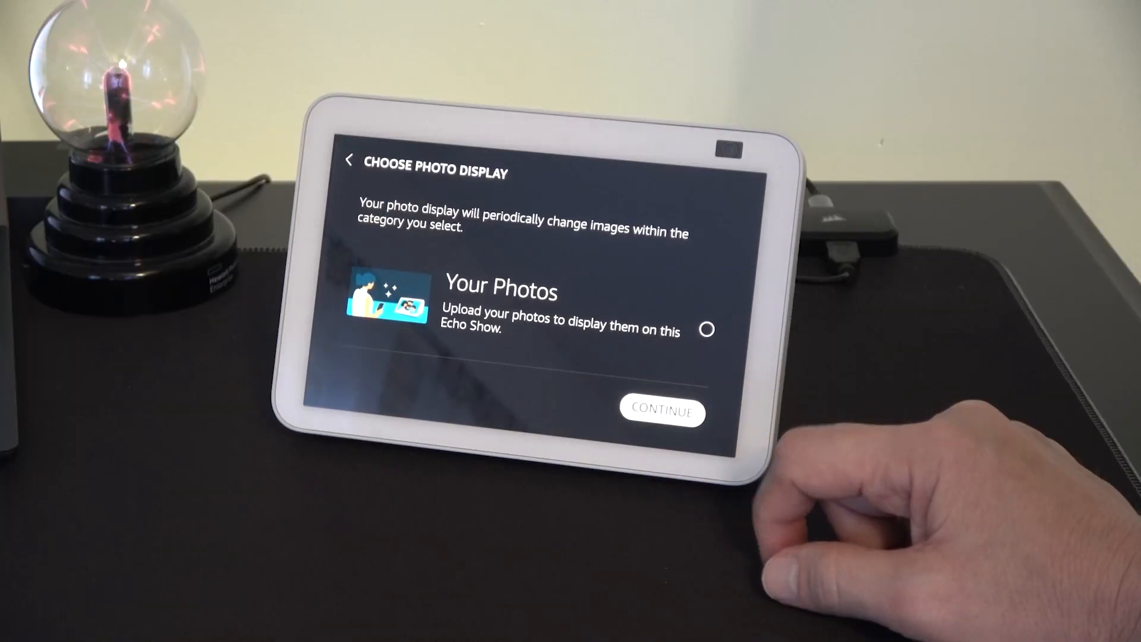
Choose Your Photos on the photo display screen and continue.
left_click(705, 329)
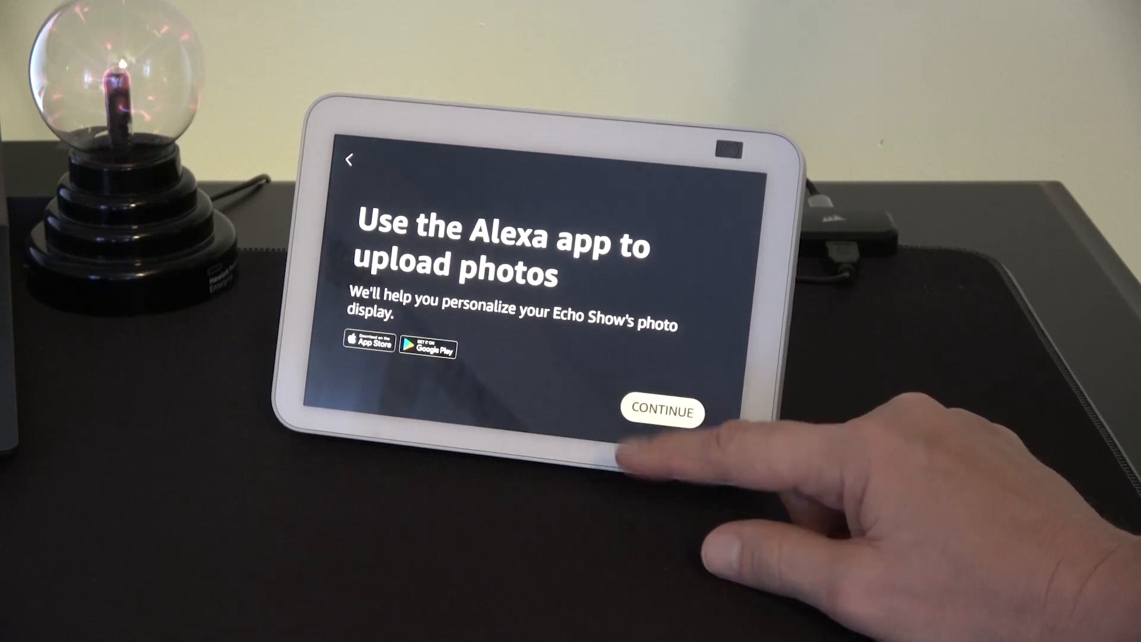
Move past the Alexa app photos screen and start the pending software update.
left_click(661, 410)
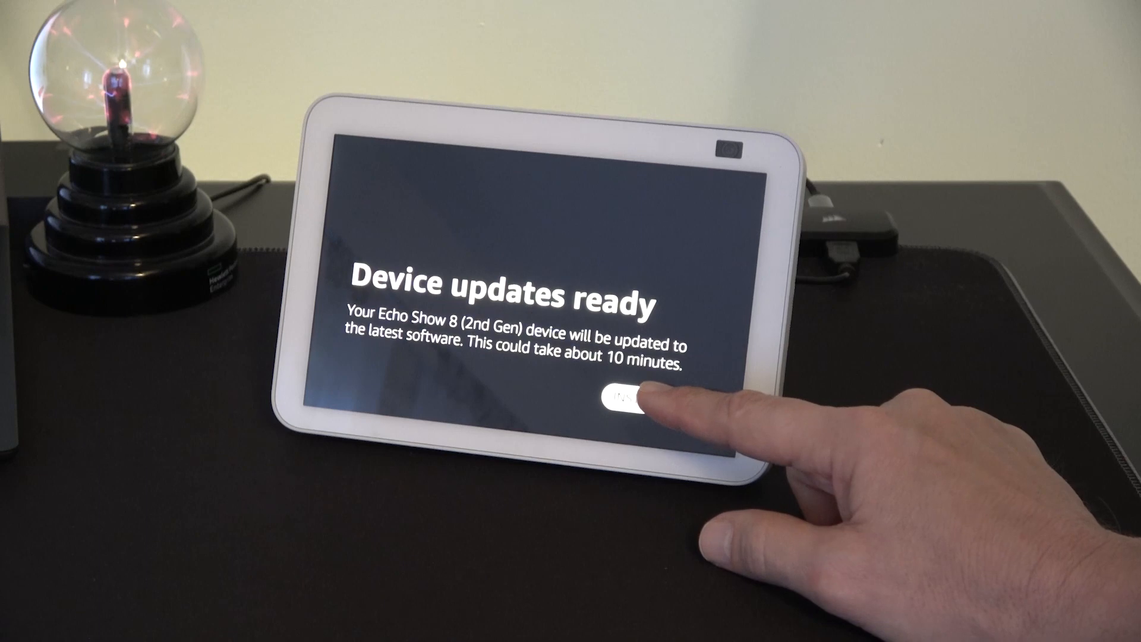
left_click(627, 399)
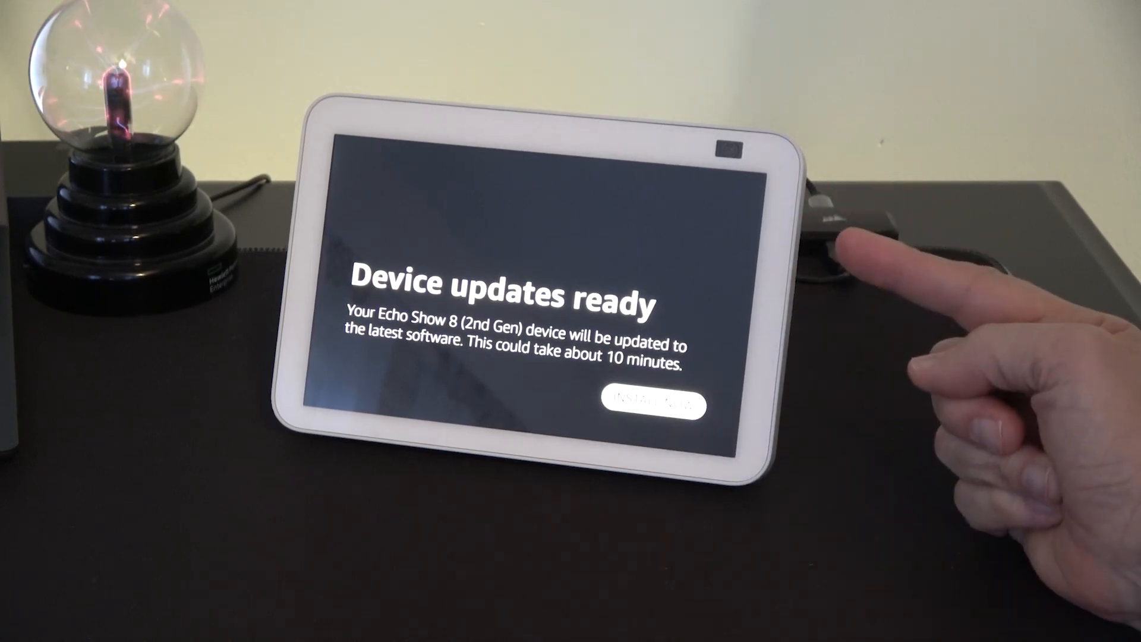
left_click(650, 404)
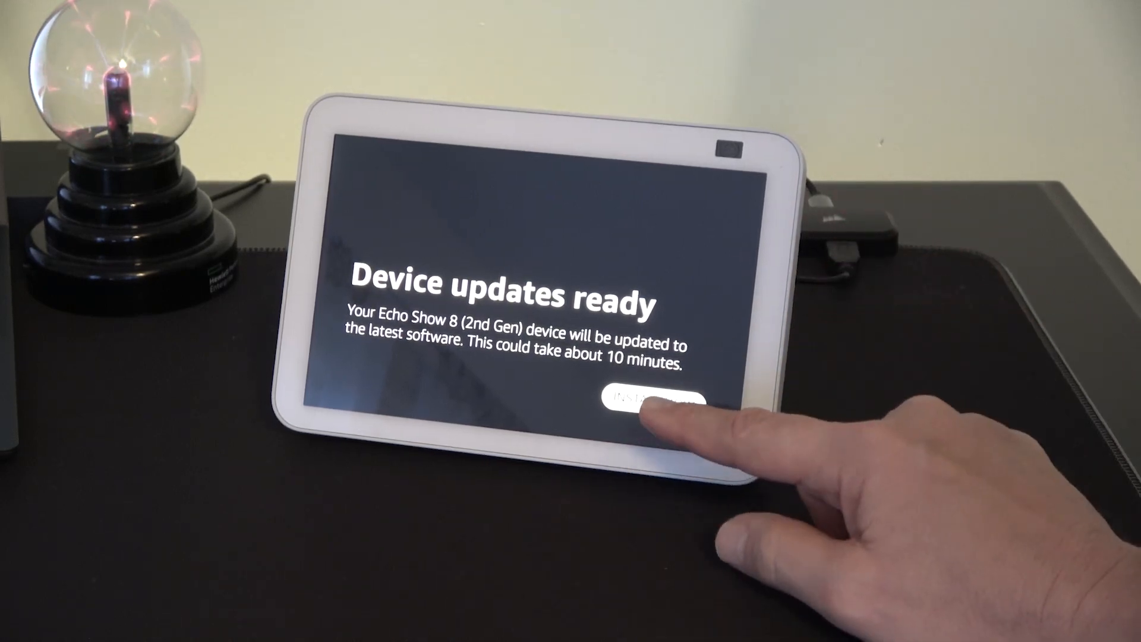
left_click(651, 399)
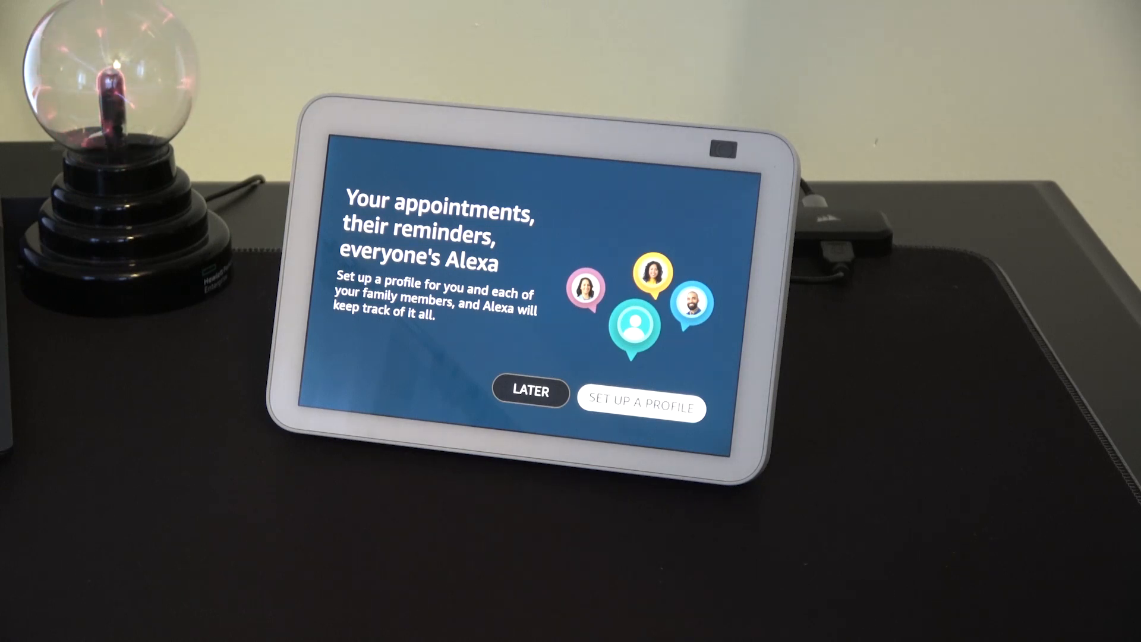
Defer family profile setup and continue to the home-monitoring screen.
left_click(530, 391)
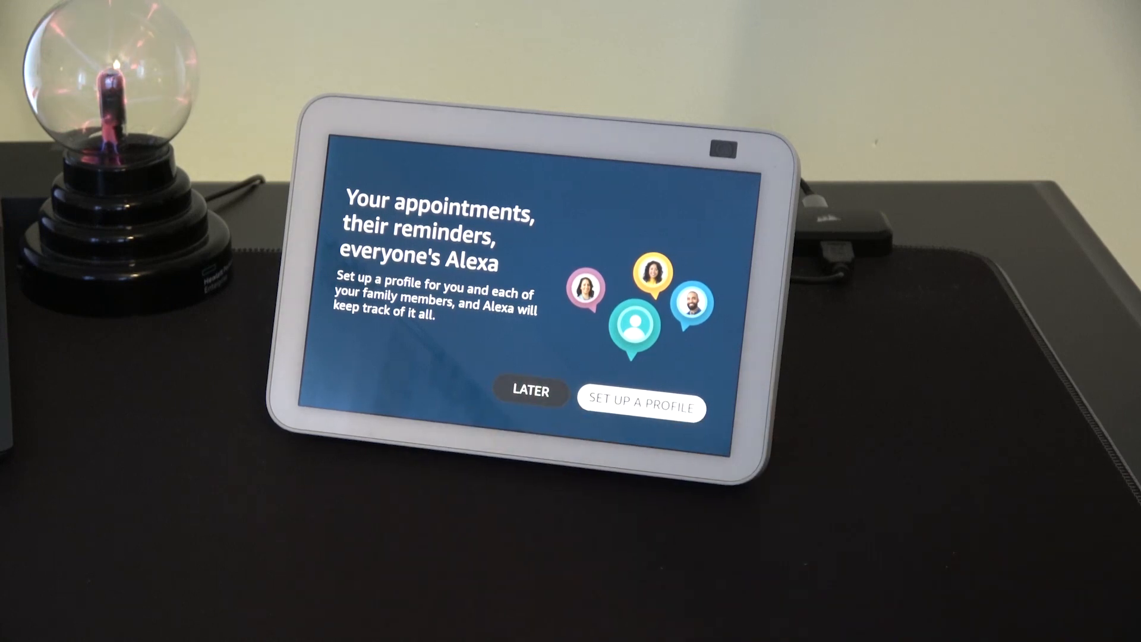
left_click(641, 407)
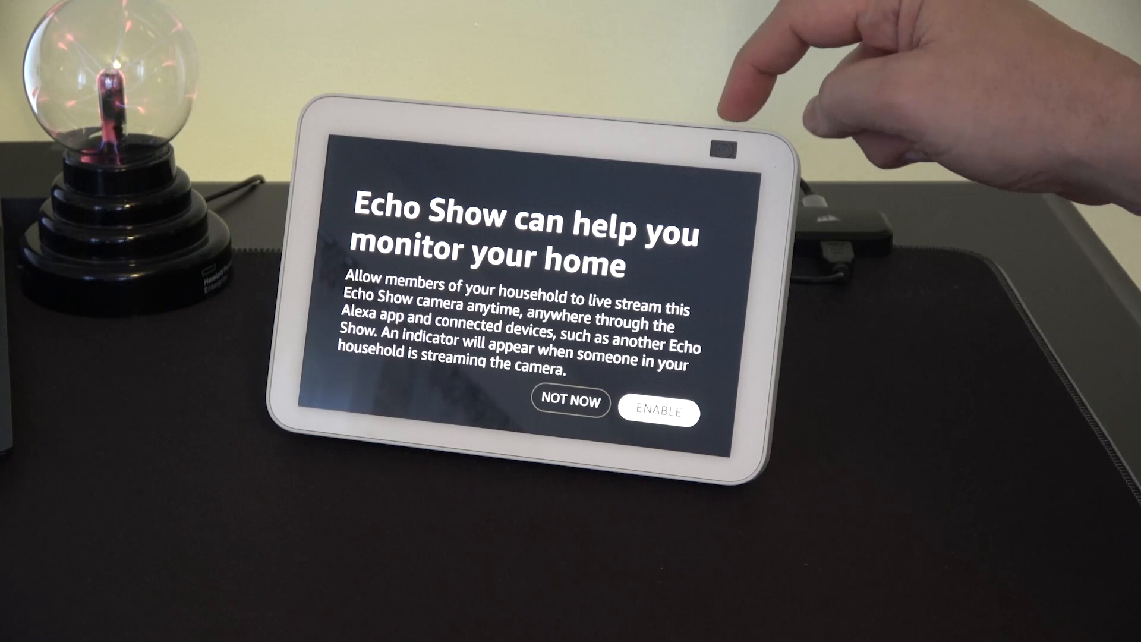
mouse_move(800, 109)
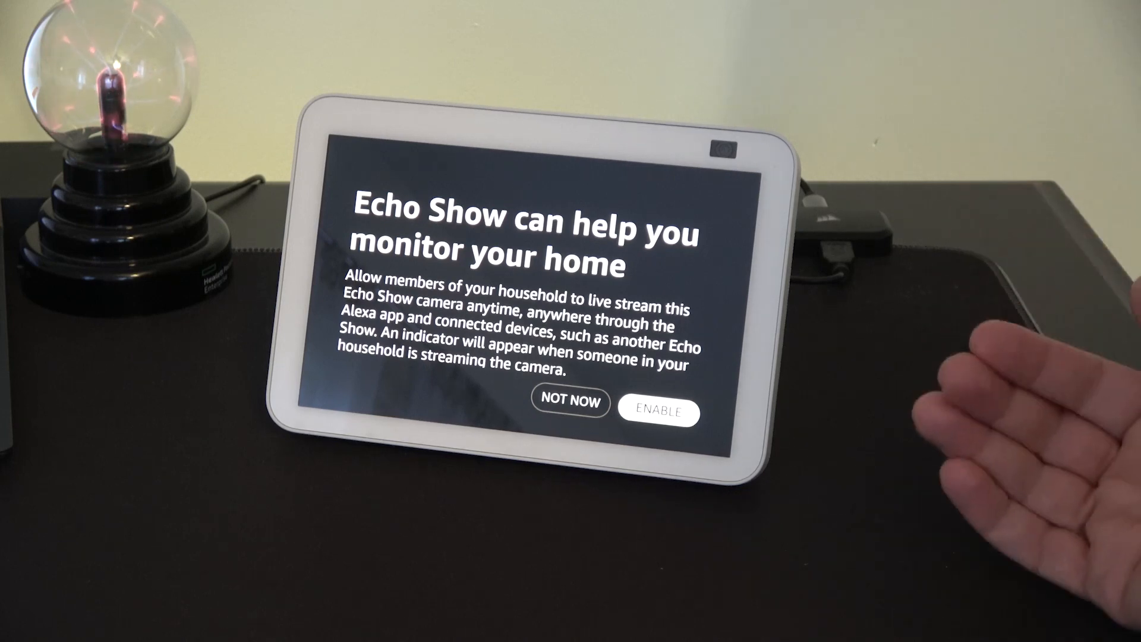
left_click(658, 410)
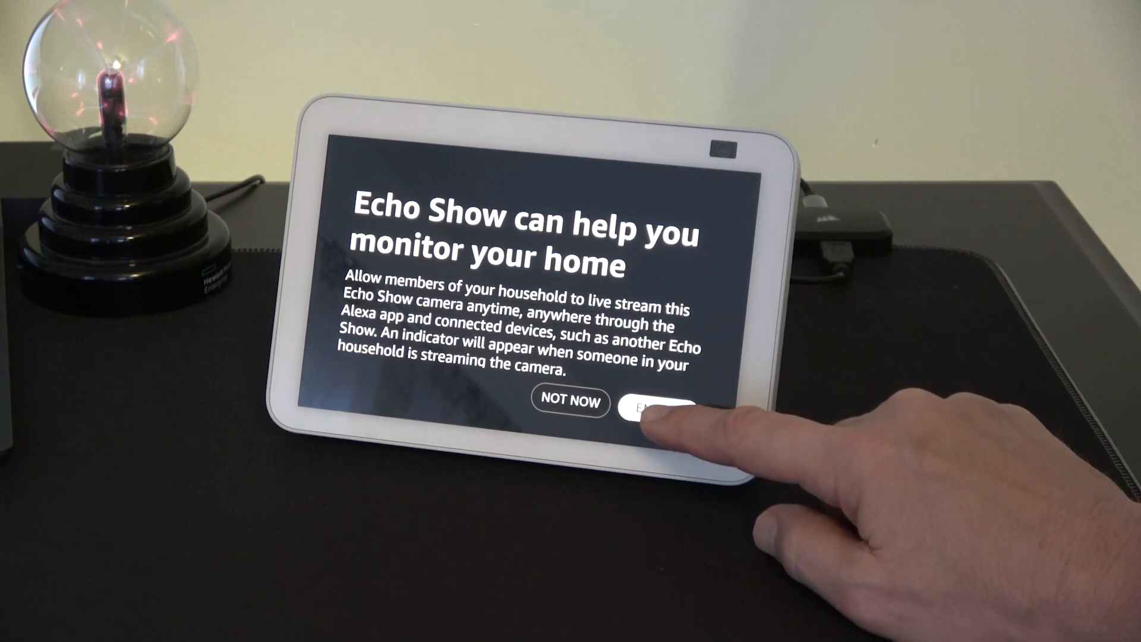
Enable household camera live streaming and finish the step.
left_click(659, 408)
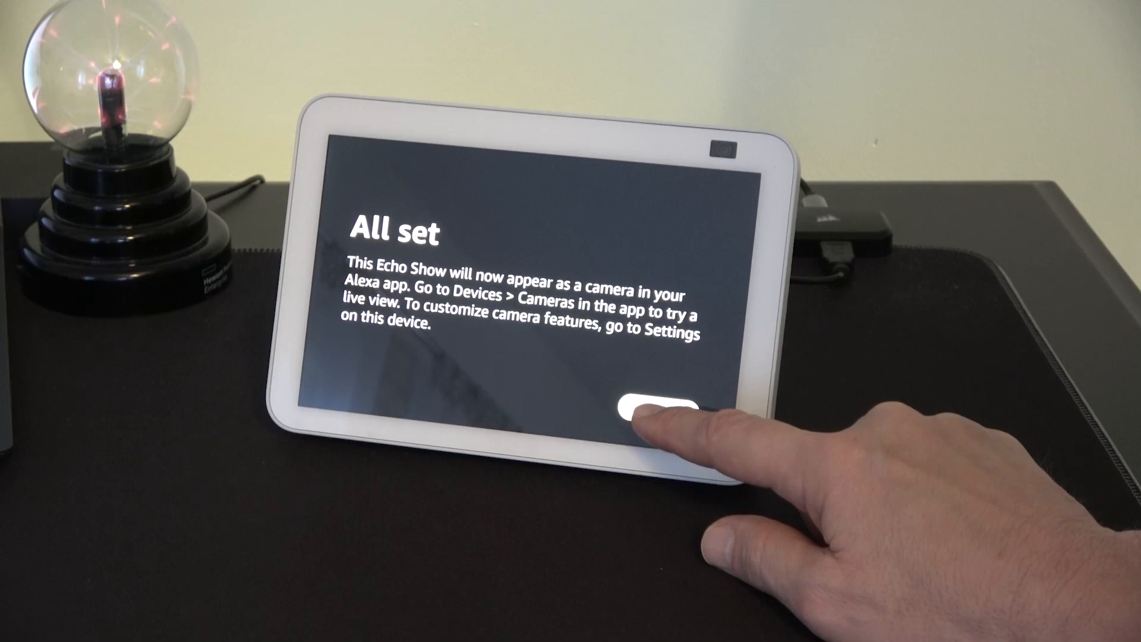
left_click(655, 413)
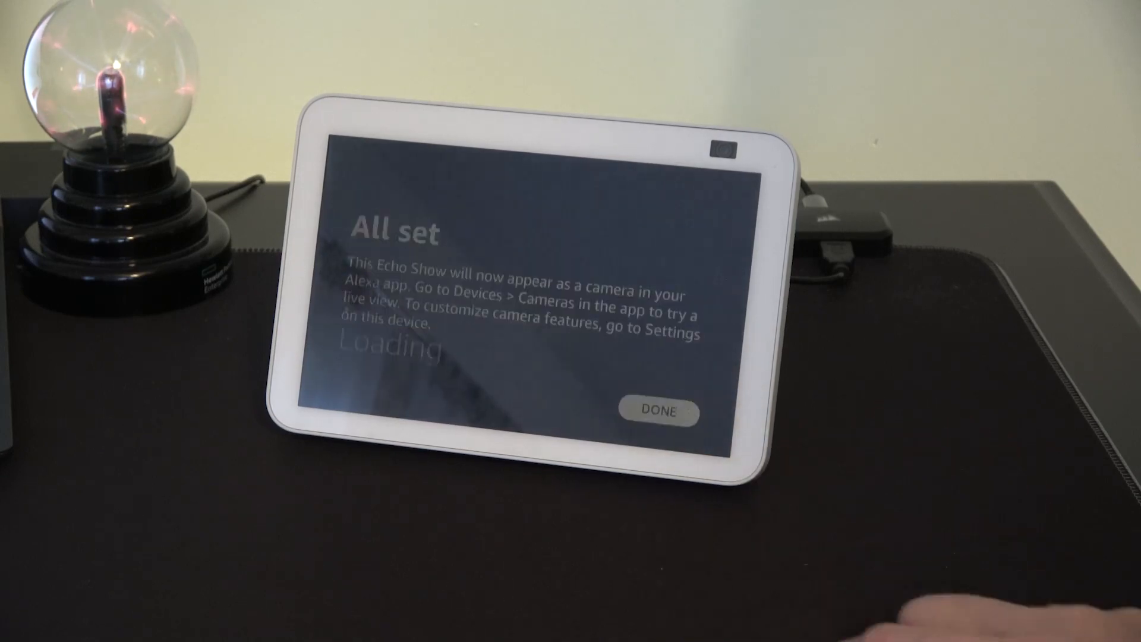
left_click(658, 411)
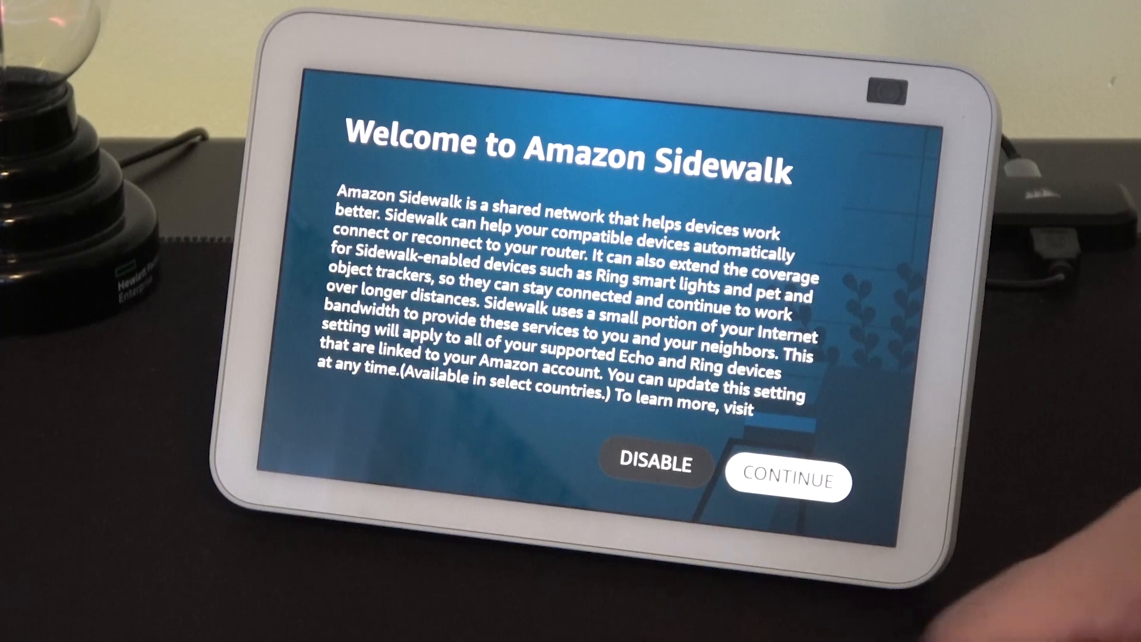
Continue past the Sidewalk welcome and disable location sharing for finding things.
left_click(789, 480)
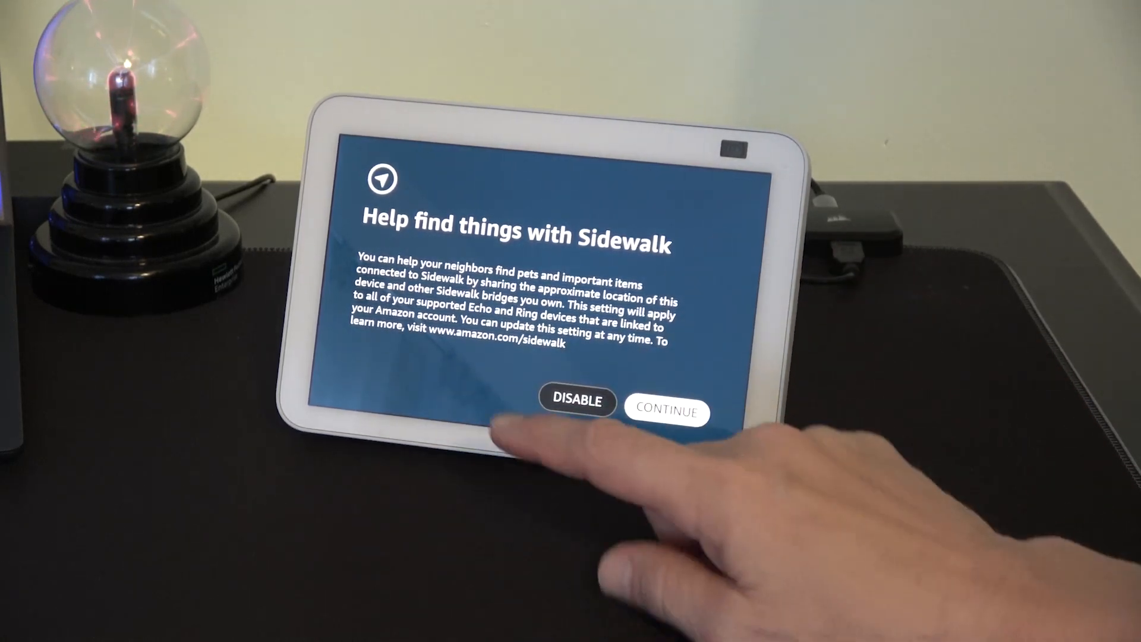
left_click(667, 412)
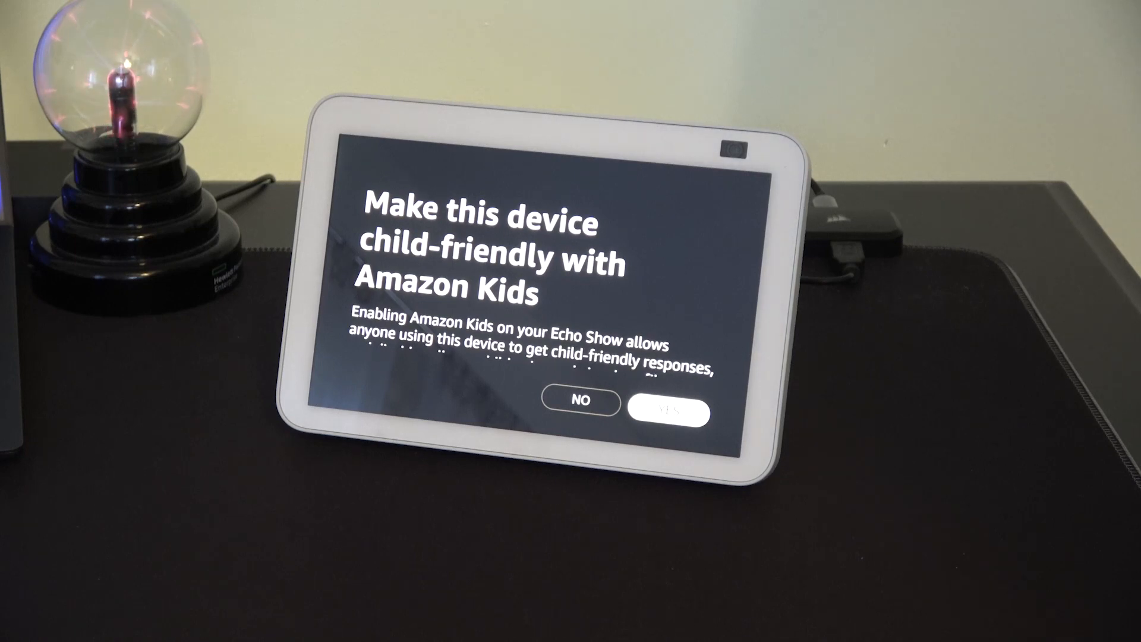
mouse_move(1107, 422)
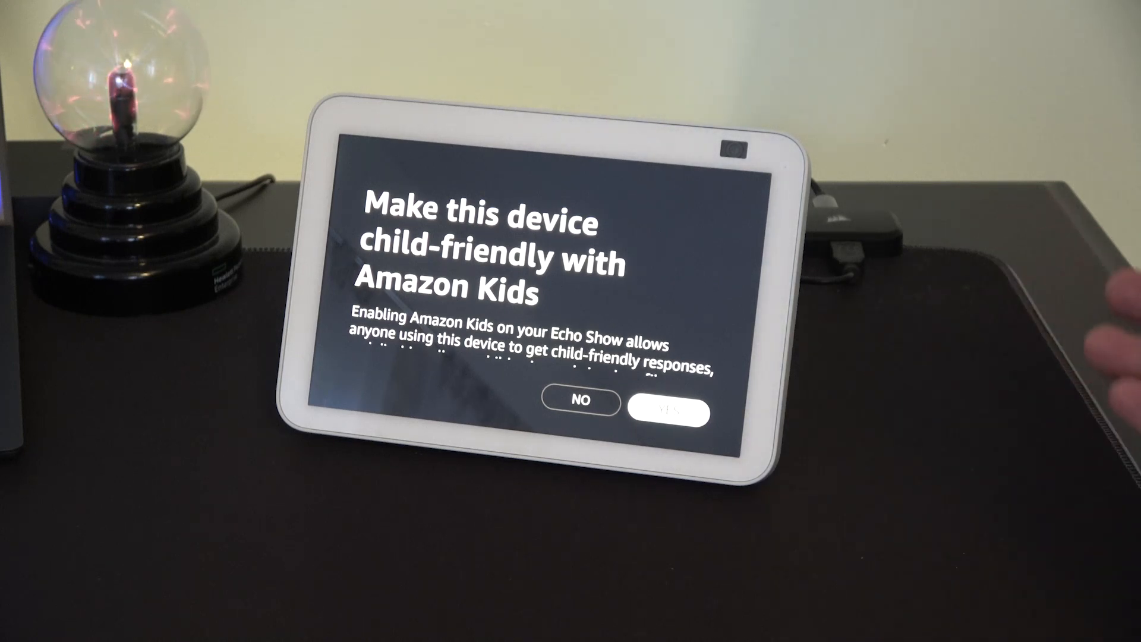
Decline Amazon Kids and respond to the 30-day Prime free trial offer.
left_click(663, 413)
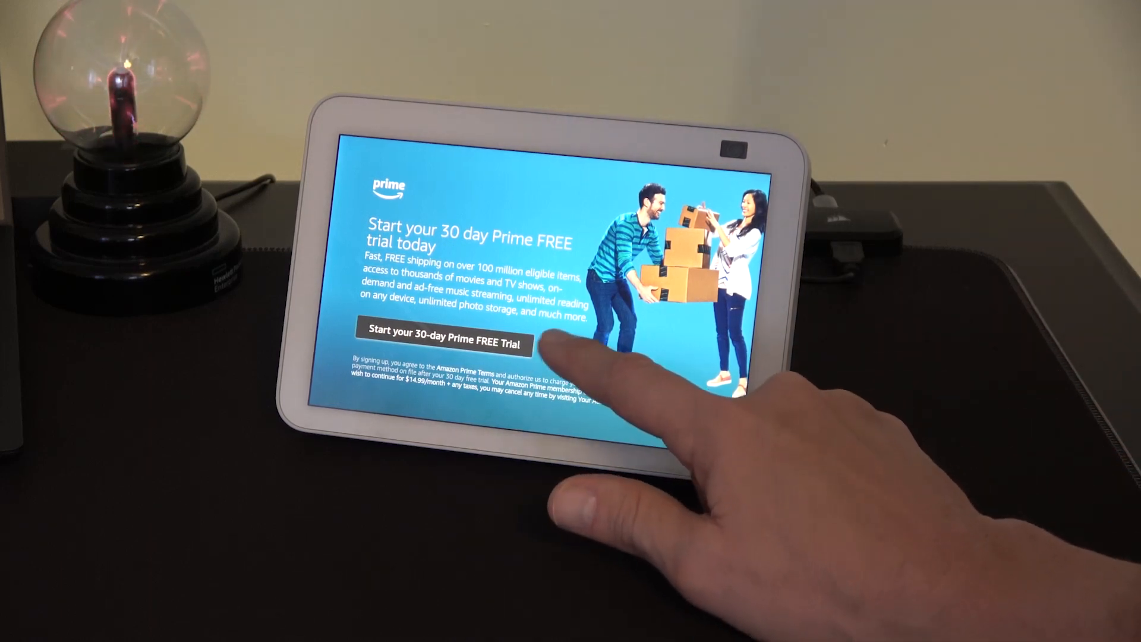
left_click(445, 342)
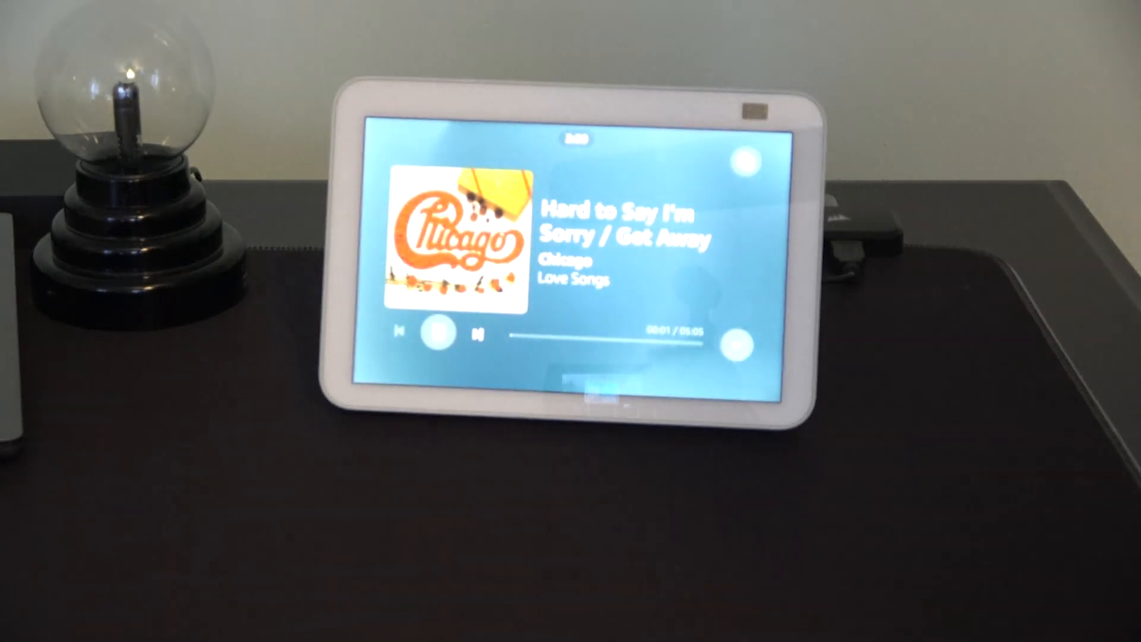
Tap the now-playing screen while Chicago's 'Hard to Say I'm Sorry' plays.
left_click(436, 336)
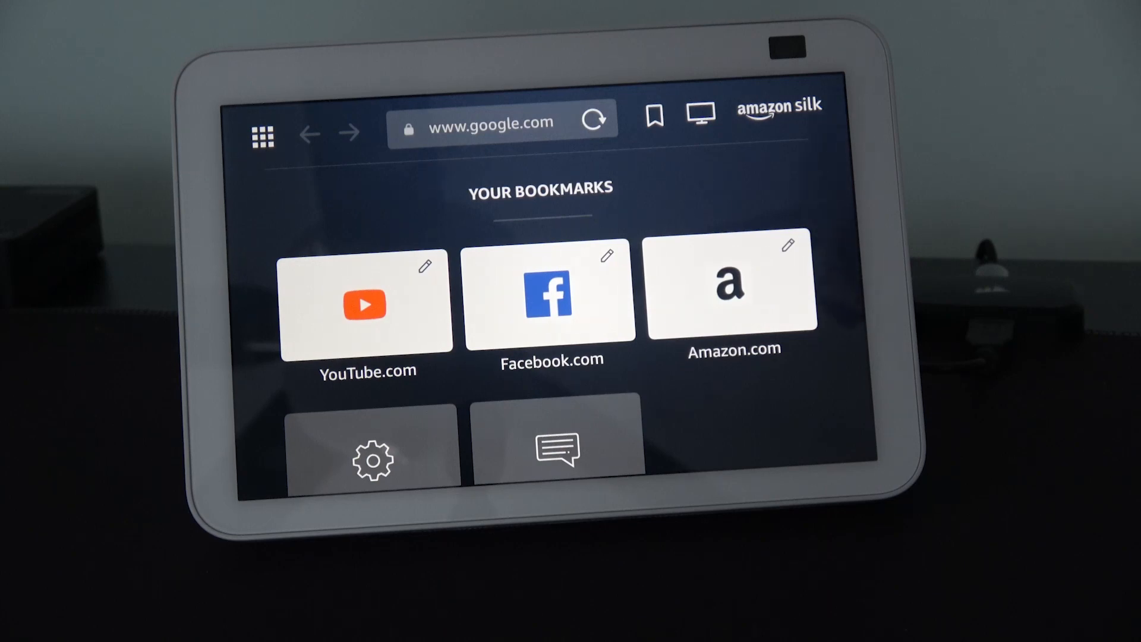
Load m.youtube.com from the YouTube.com bookmark on the Silk start page.
left_click(367, 303)
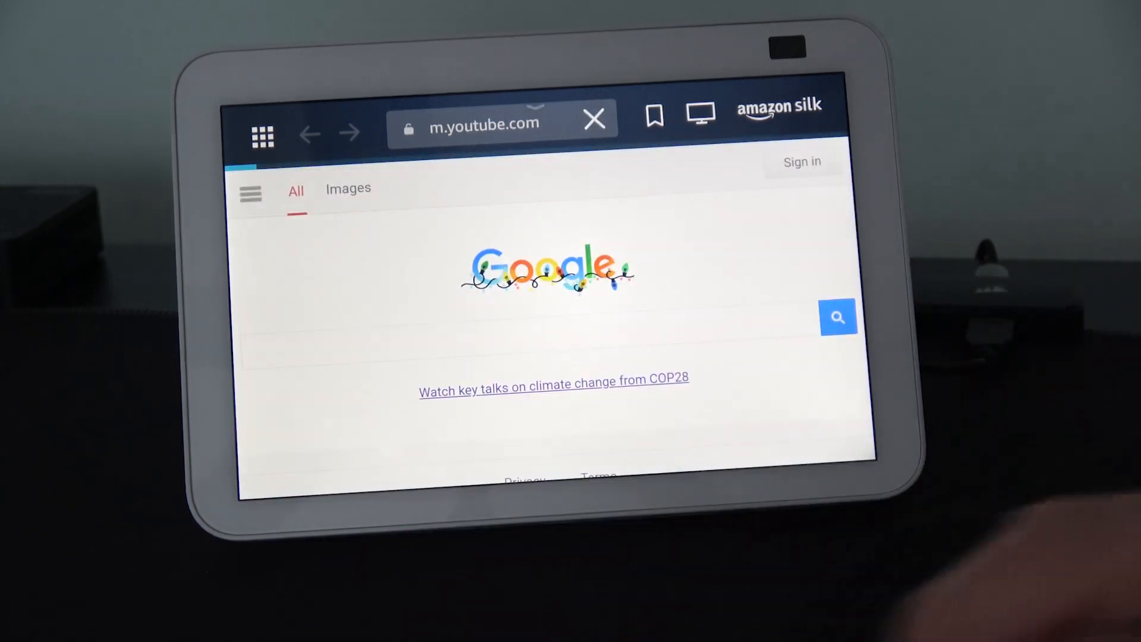